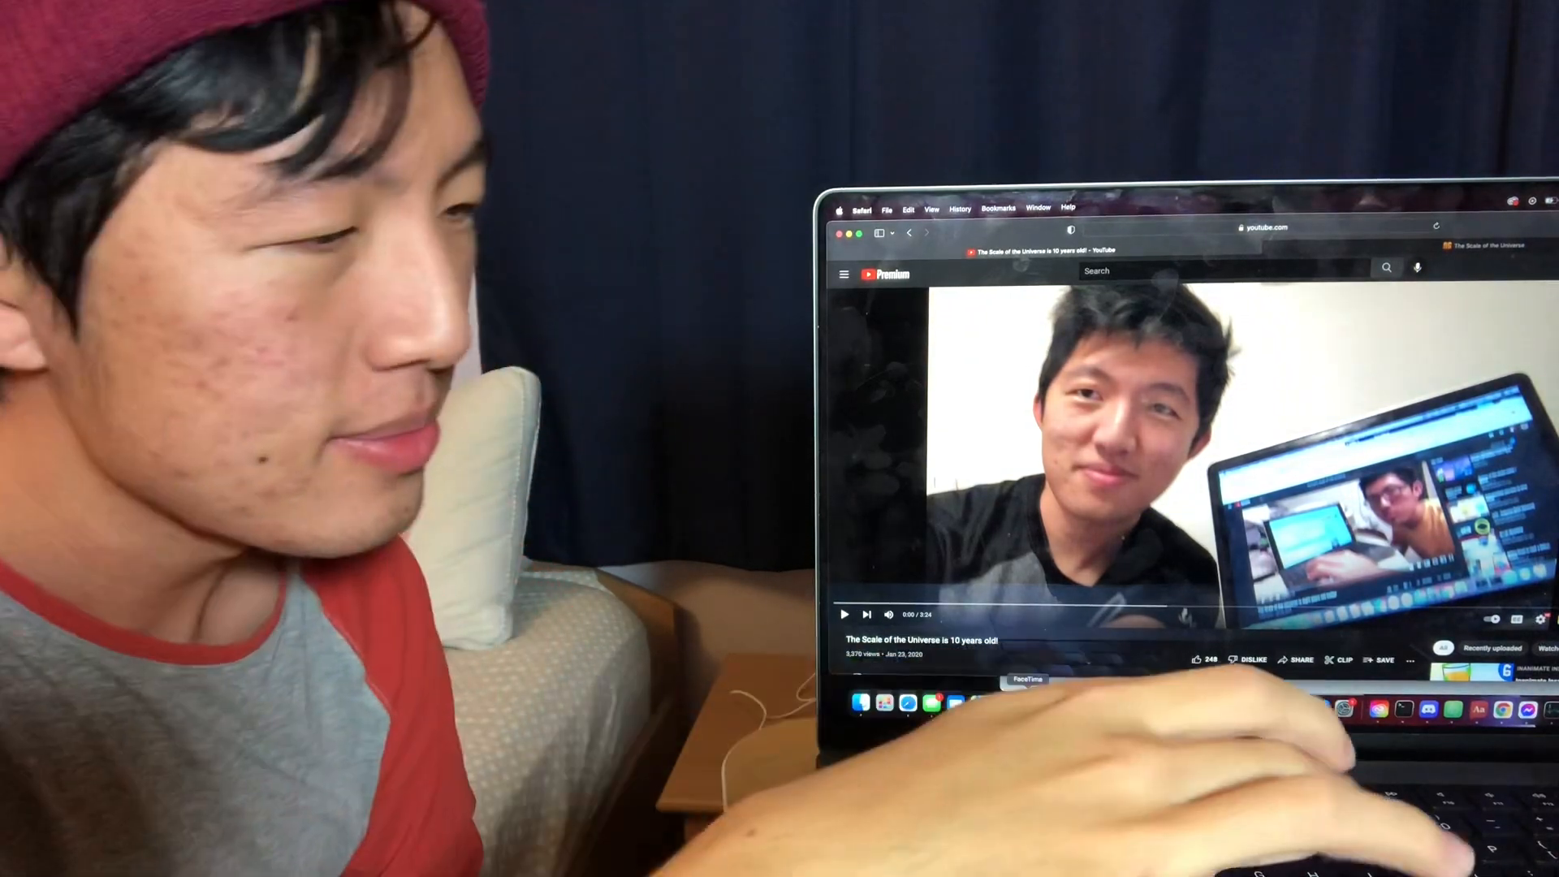
click(843, 614)
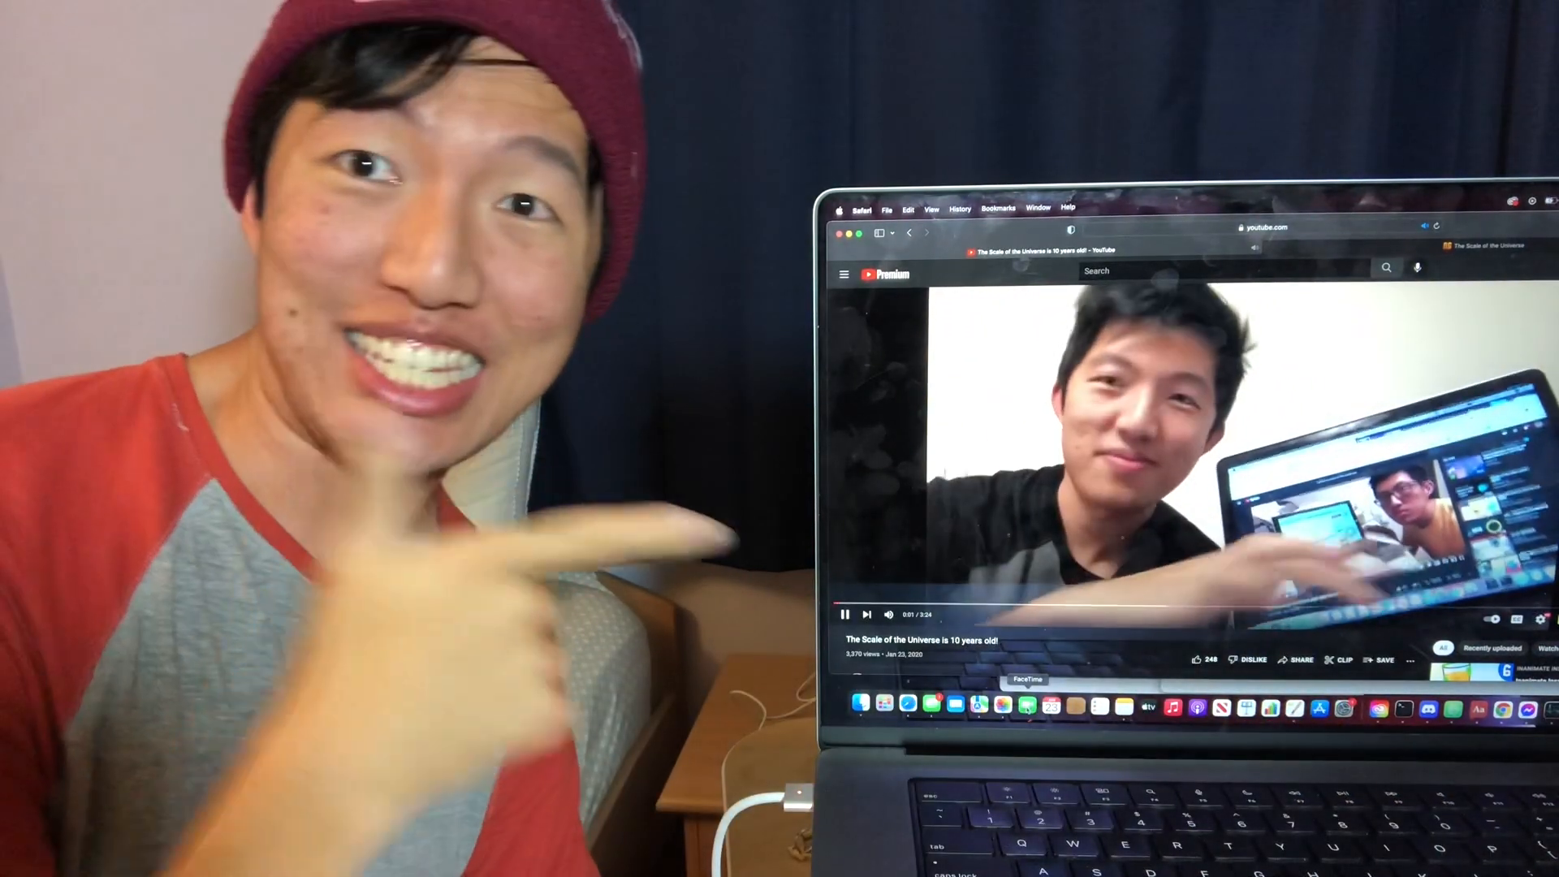